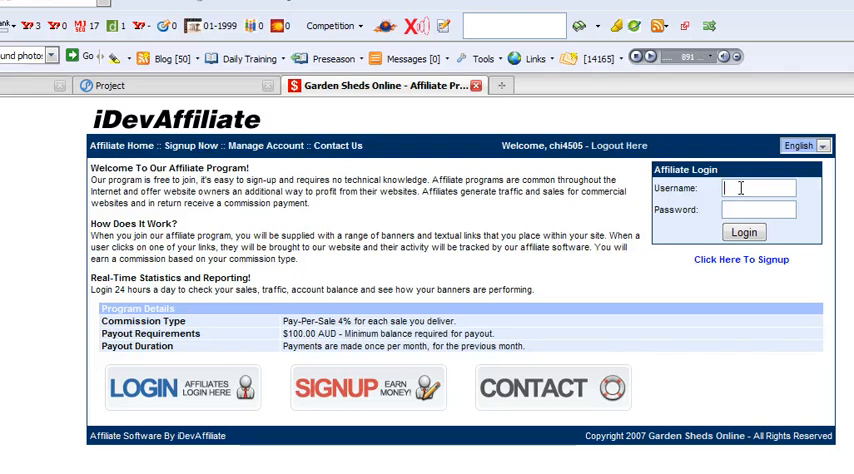
Enter the username 'chi…' and the password in the affiliate login form
{"action": "type", "text": "chi4505"}
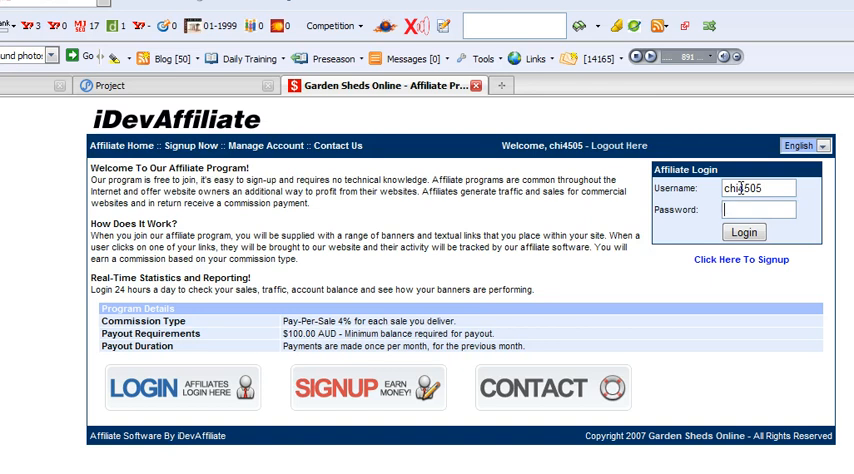
{"action": "type", "text": "••••"}
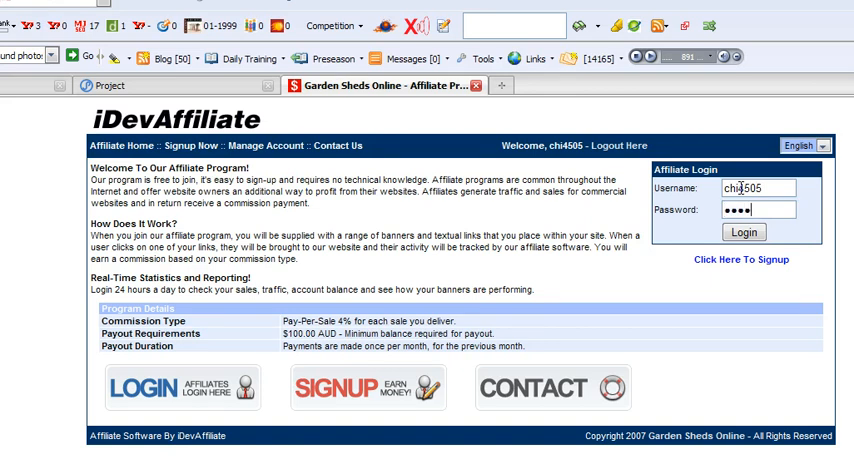
{"action": "type", "text": "••••"}
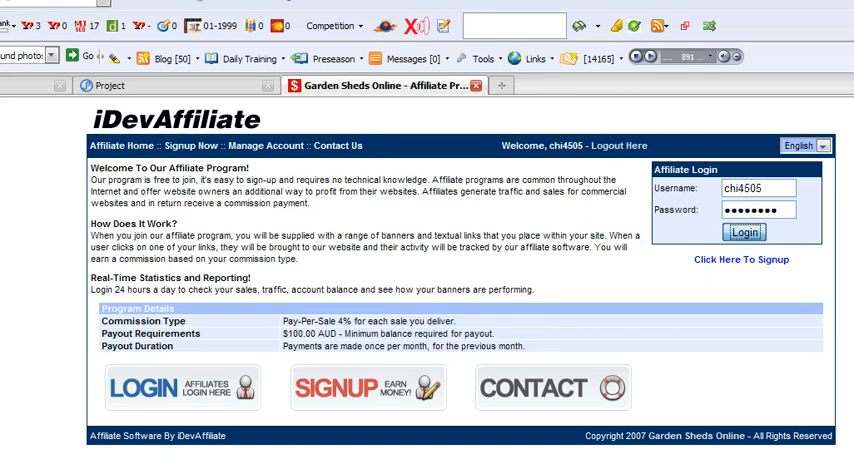
Log in, close the Commissions dropdown, and point at Marketing Materials links in the sidebar
{"action": "left_click", "coordinate": [744, 233]}
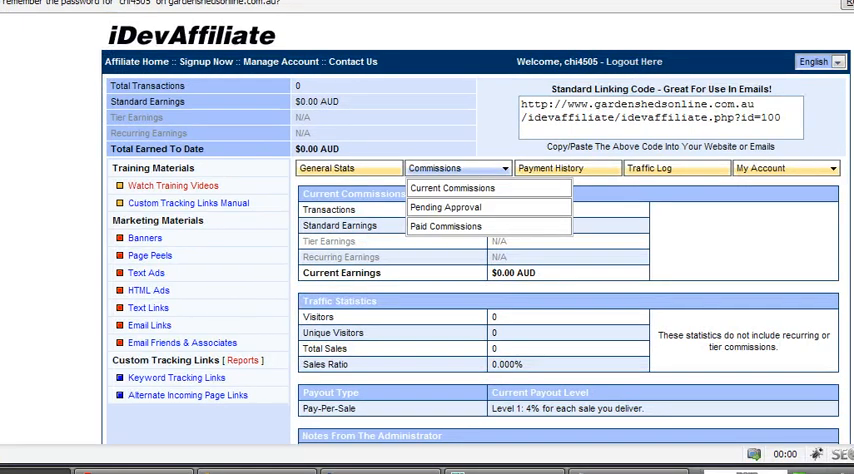
{"action": "left_click", "coordinate": [456, 189]}
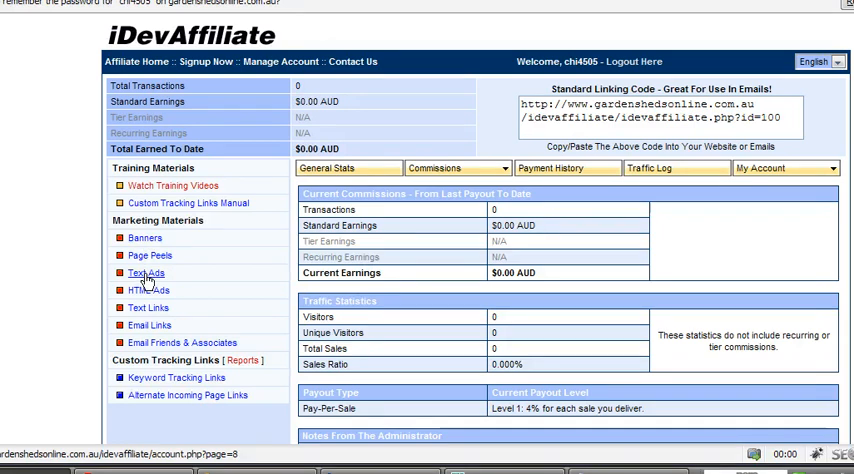
{"action": "left_click", "coordinate": [144, 238]}
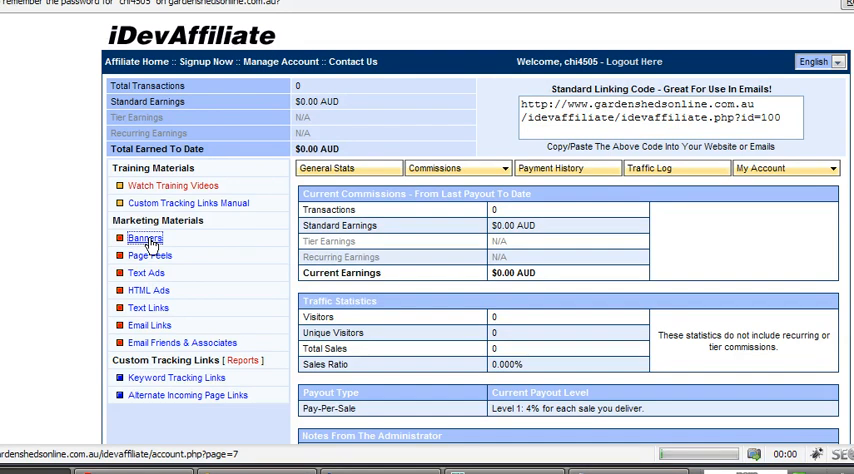
Open Banners and scroll through the Bird Aviaries and Garden Sheds banner codes
{"action": "left_click", "coordinate": [144, 238]}
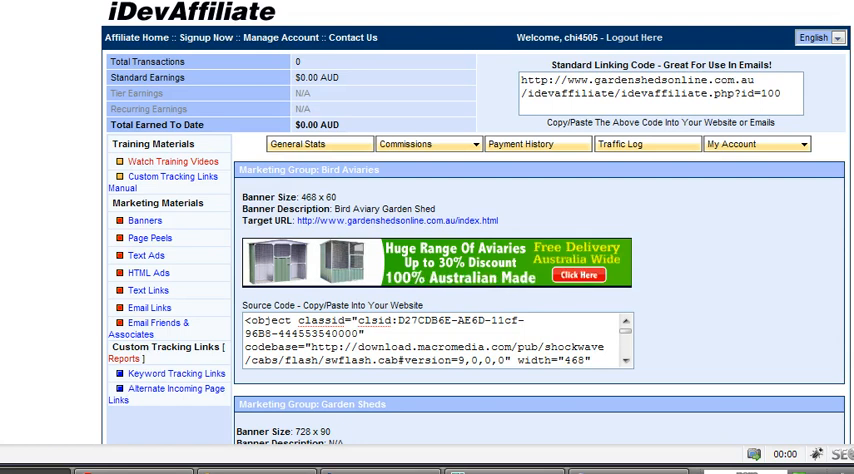
{"action": "scroll", "scroll_direction": "down", "scroll_amount": 3}
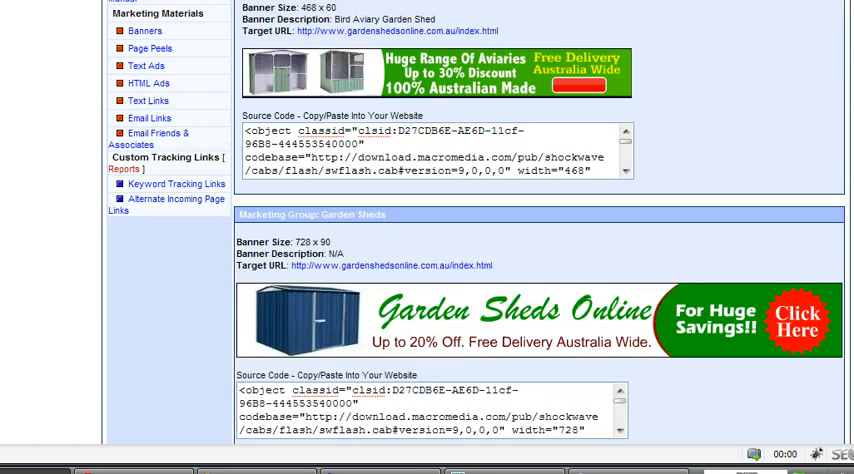
{"action": "scroll", "scroll_direction": "down", "scroll_amount": 3}
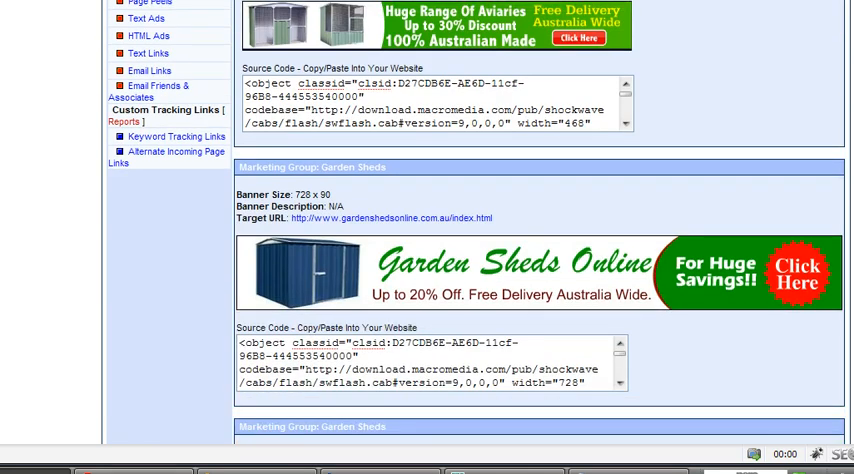
{"action": "scroll", "scroll_direction": "down", "scroll_amount": 3}
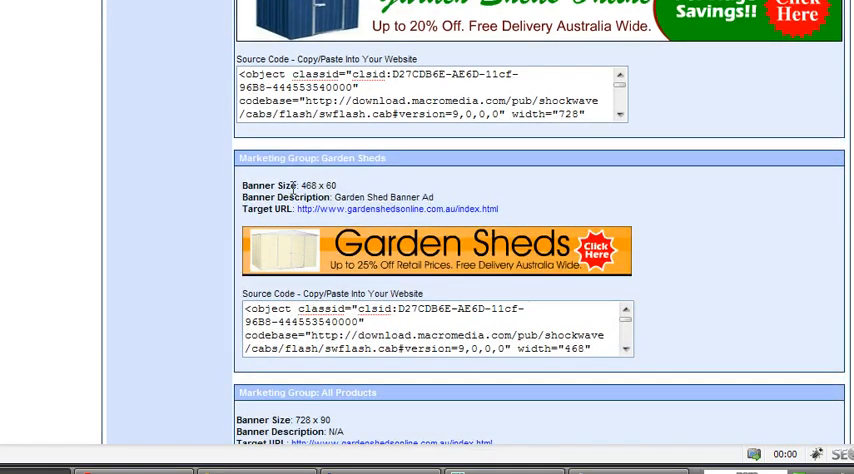
Open the Text Ads page under Marketing Materials
{"action": "double_click", "coordinate": [320, 186]}
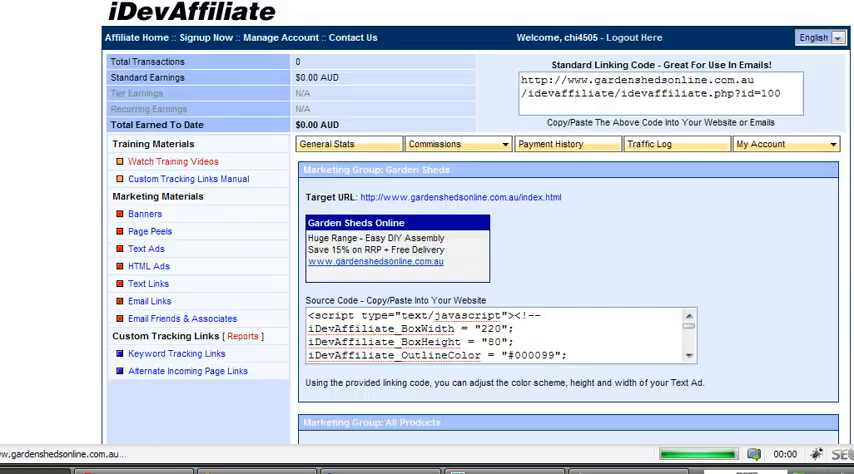
{"action": "scroll", "scroll_direction": "down", "scroll_amount": 3}
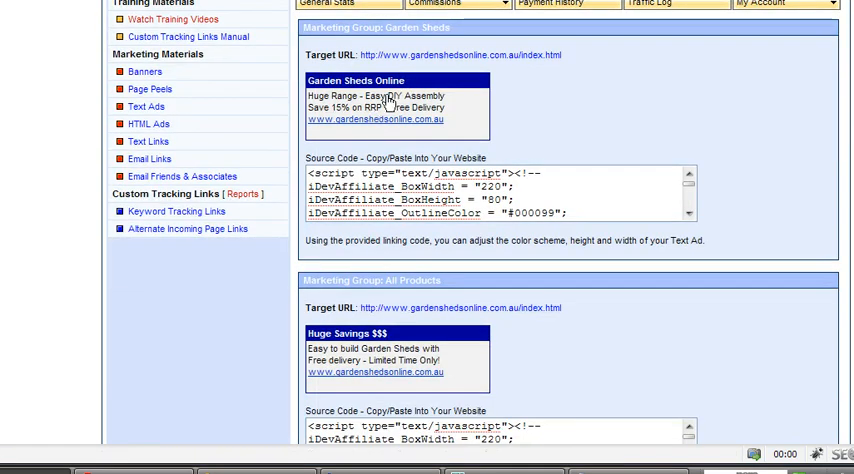
{"action": "scroll", "scroll_direction": "down", "scroll_amount": 3}
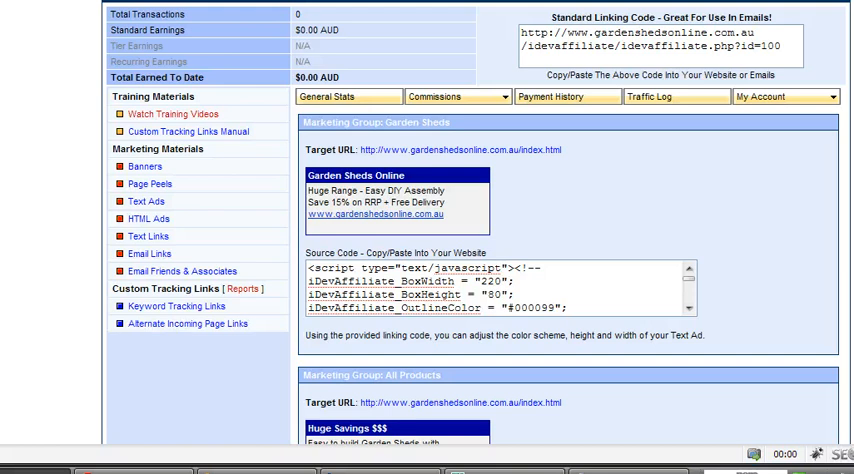
{"action": "left_click", "coordinate": [453, 96]}
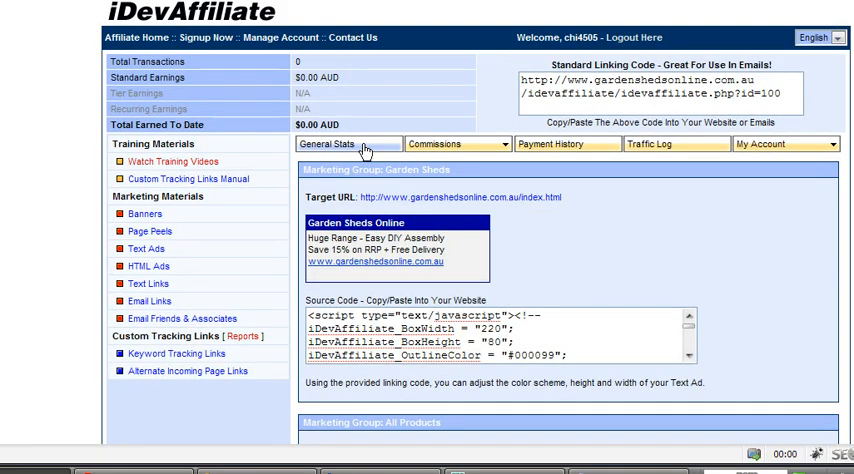
Return to the General Stats tab showing zero commissions and a 4% payout level
{"action": "left_click", "coordinate": [340, 143]}
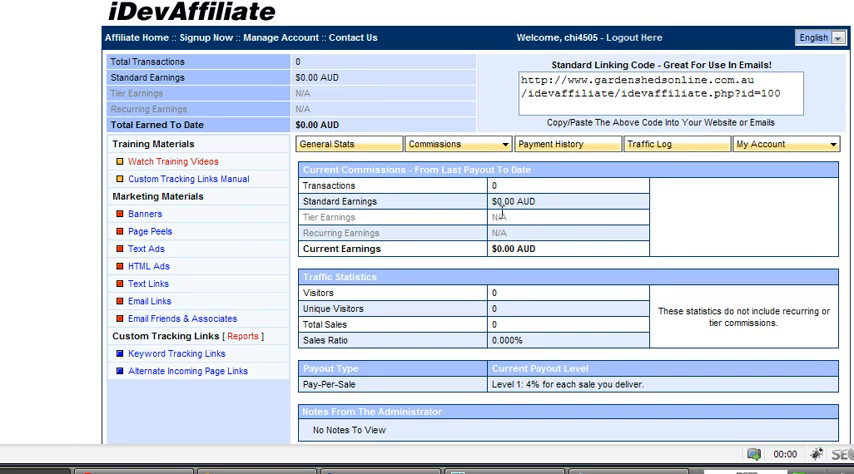
{"action": "mouse_move", "coordinate": [500, 212]}
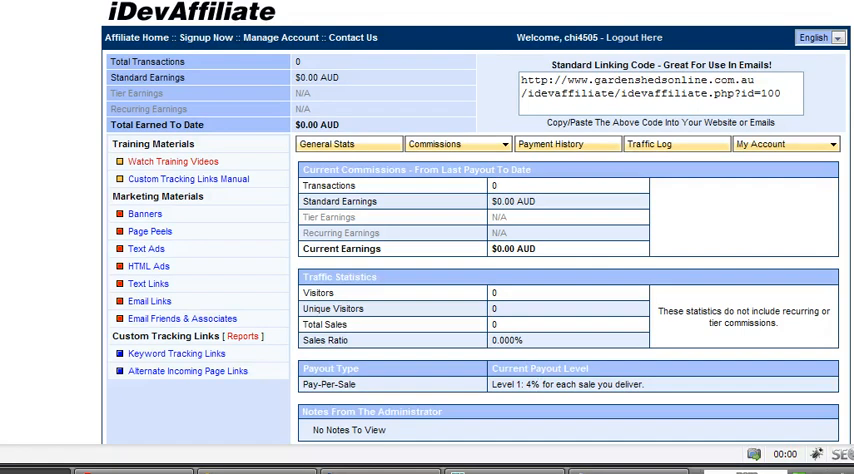
Choose Current Commissions from the Commissions dropdown, then close the dropdown
{"action": "left_click", "coordinate": [448, 143]}
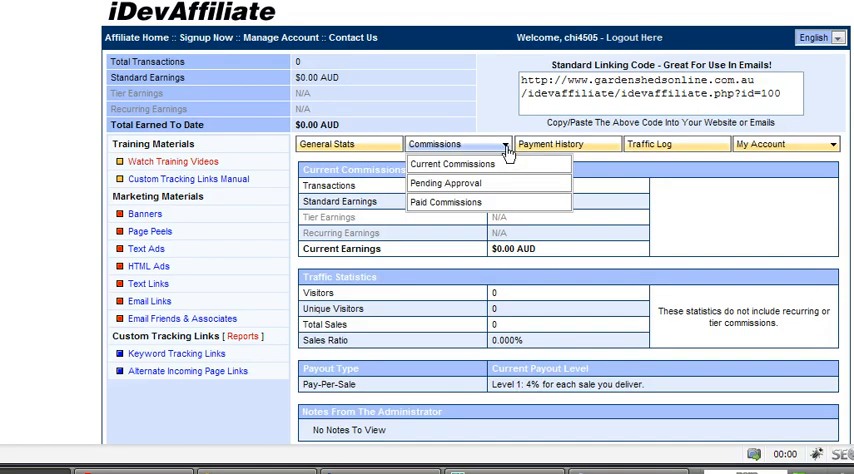
{"action": "left_click", "coordinate": [455, 163]}
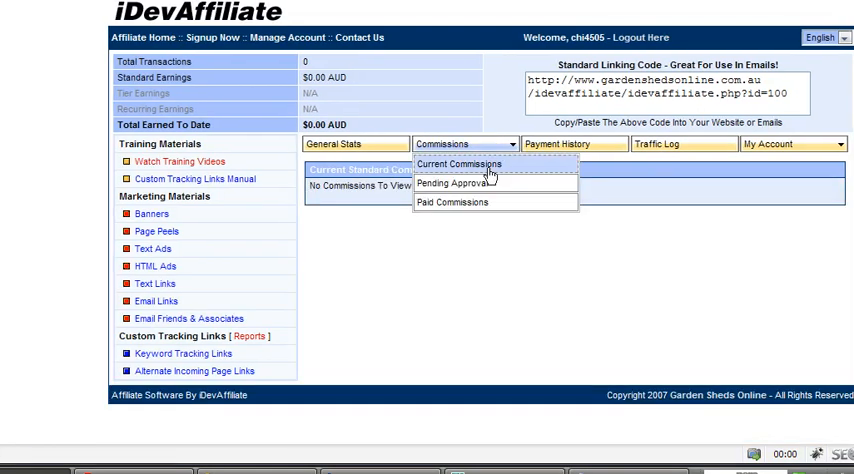
{"action": "left_click", "coordinate": [457, 164]}
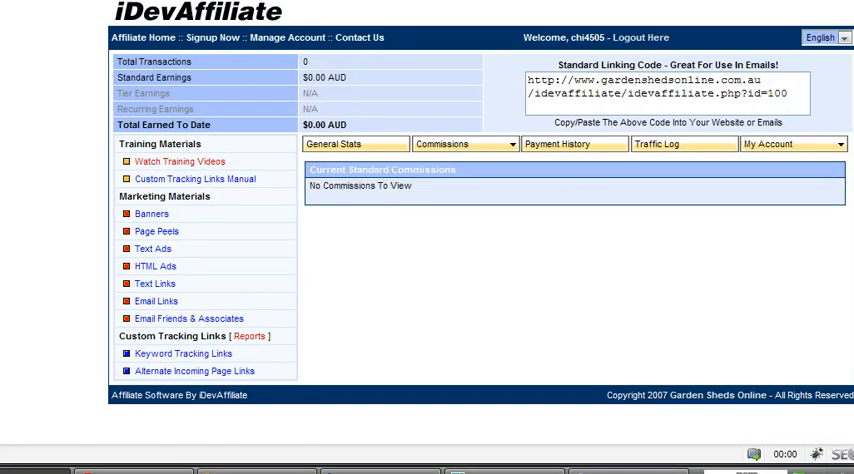